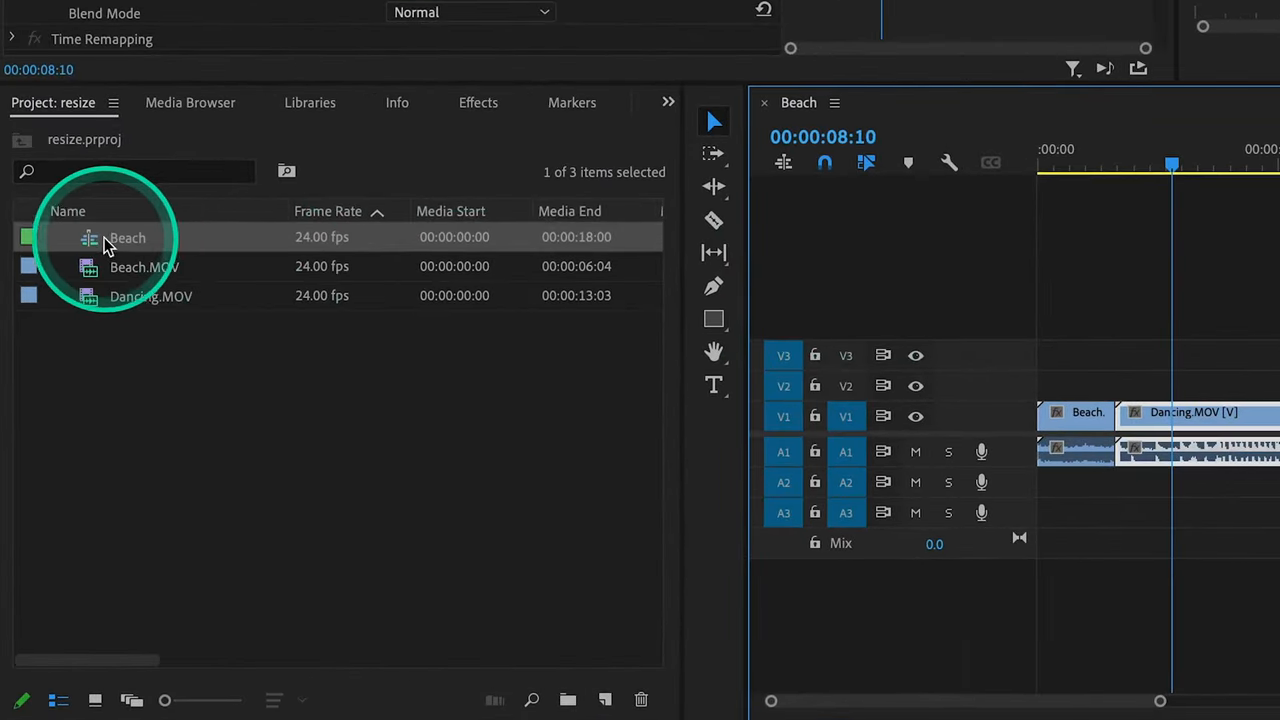
Step: Bring up Sequence Settings for the Beach sequence from the Project panel
right_click(110, 236)
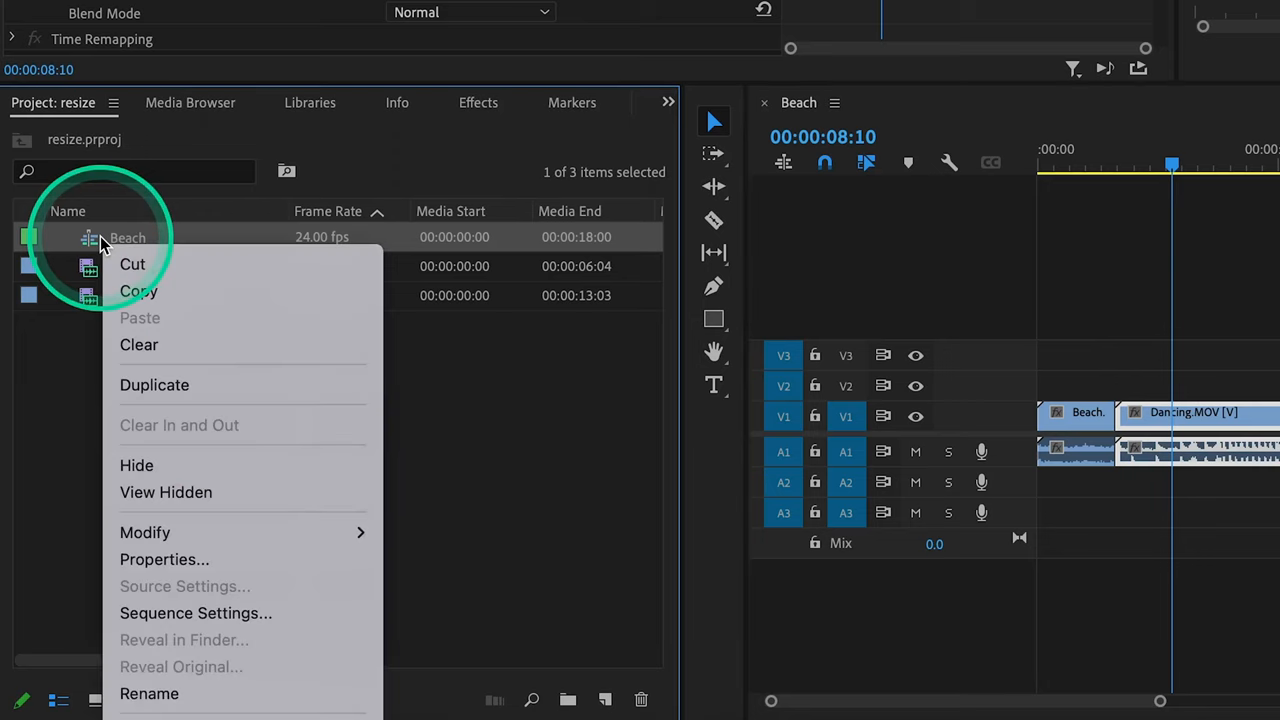
mouse_move(196, 612)
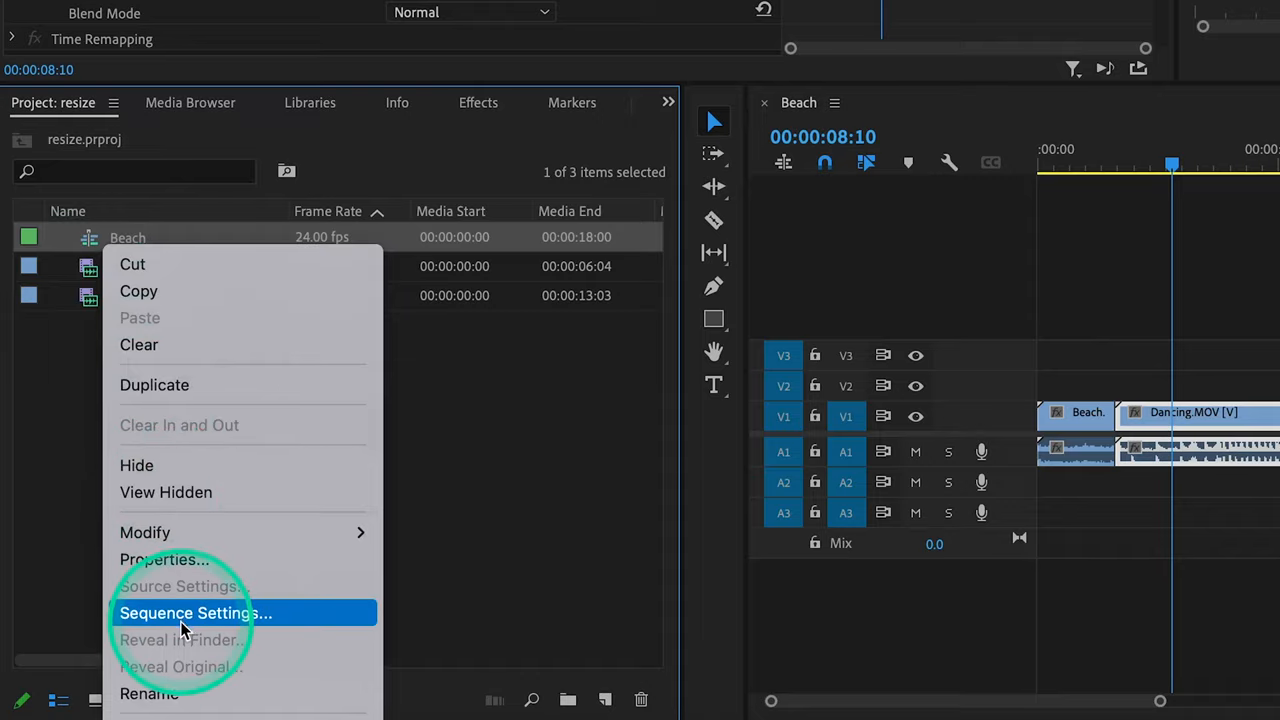
click(196, 612)
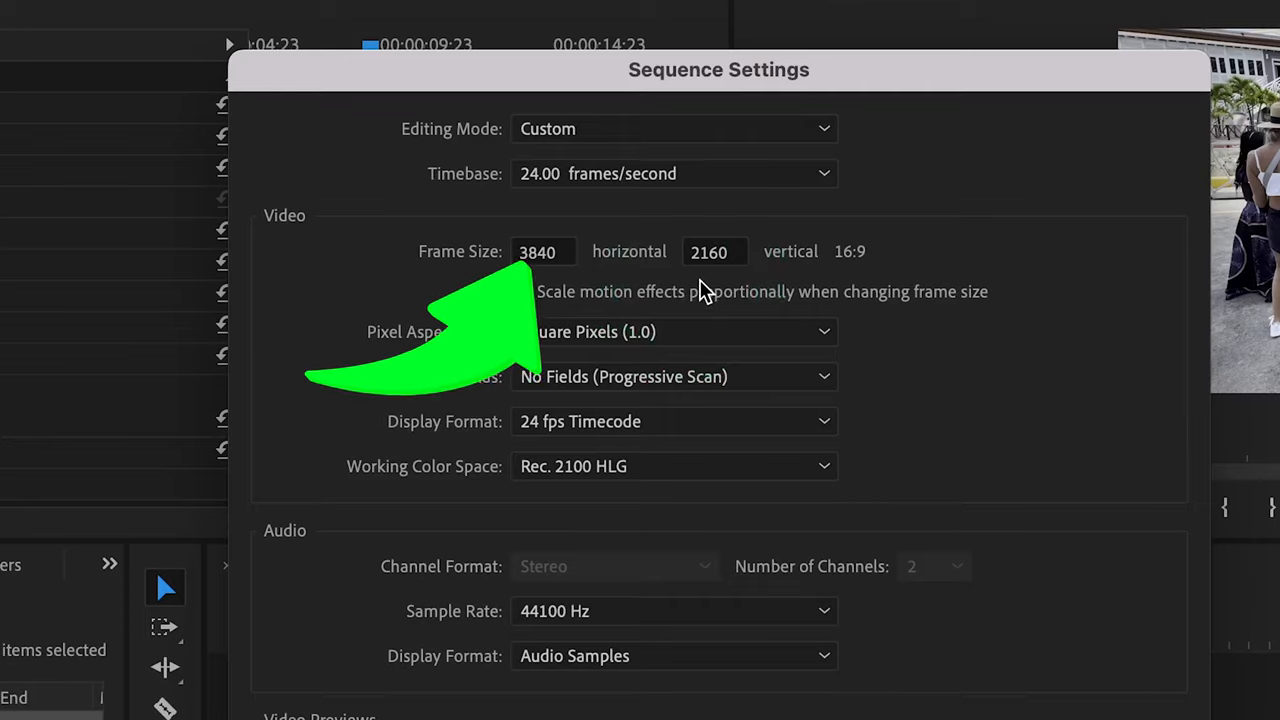
Step: Set the frame size to a vertical format (2160, 1080 entered) and accept deleting previews
click(524, 292)
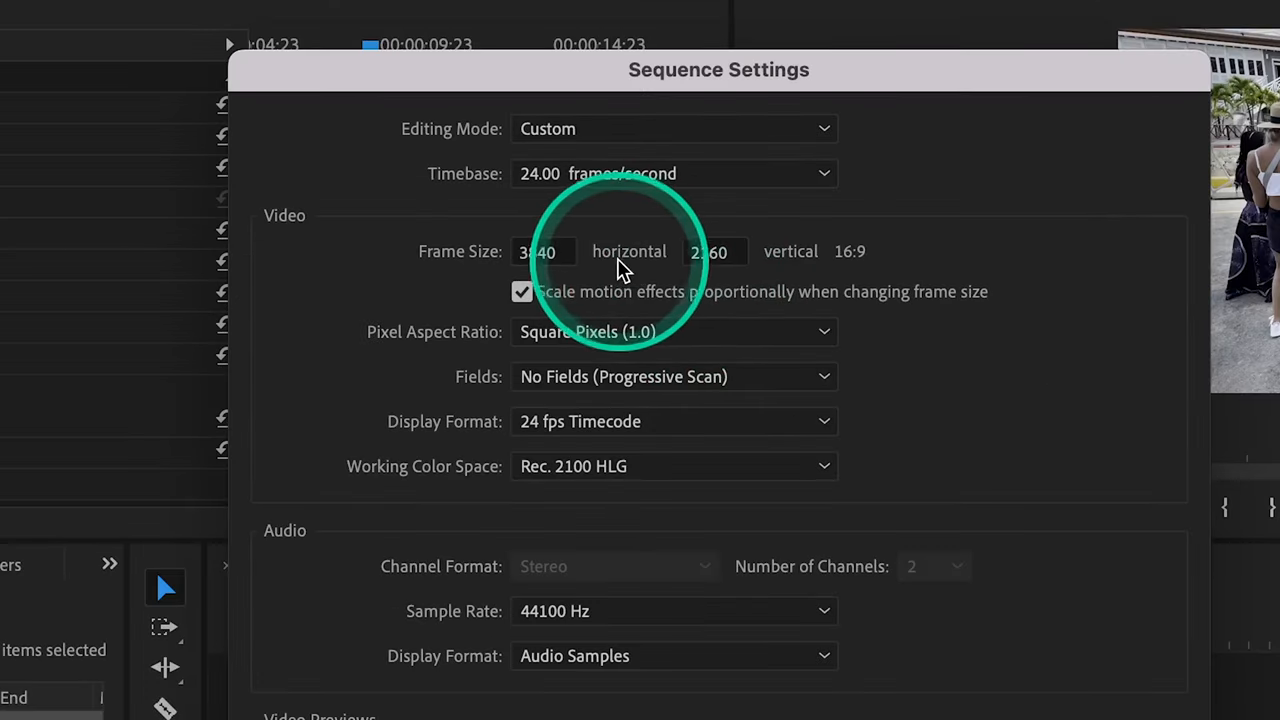
click(544, 252)
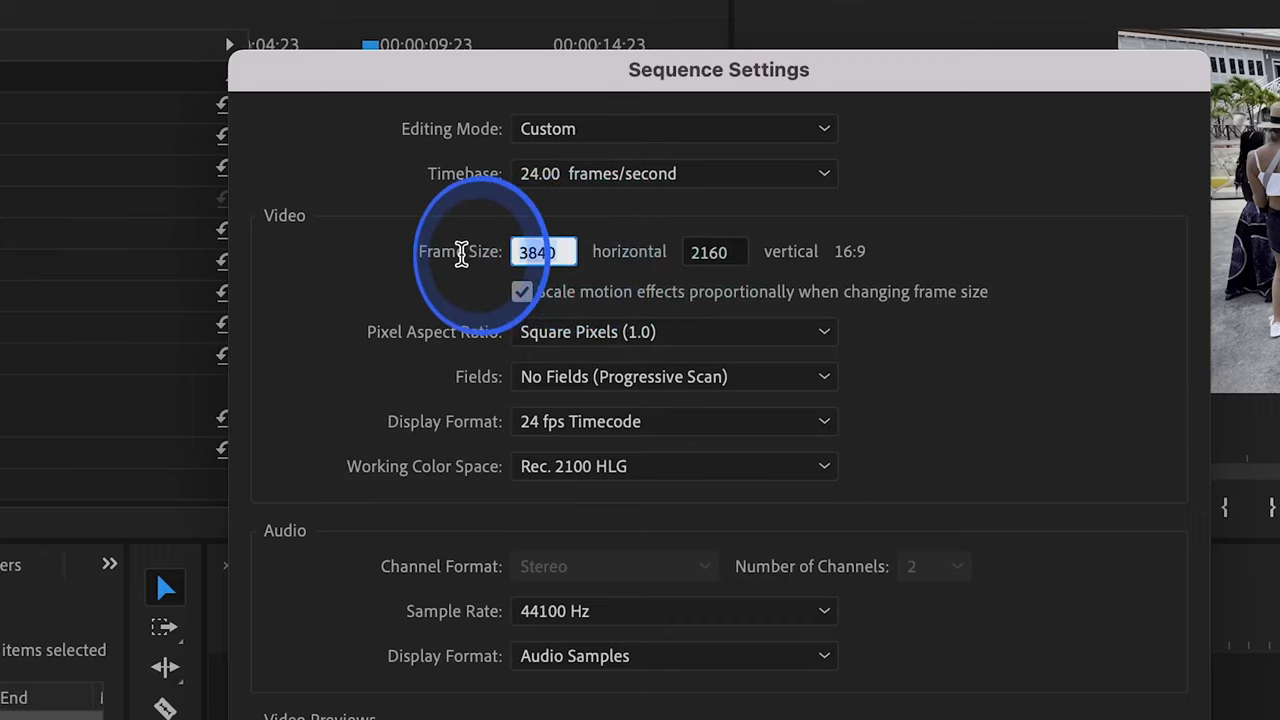
text(2160)
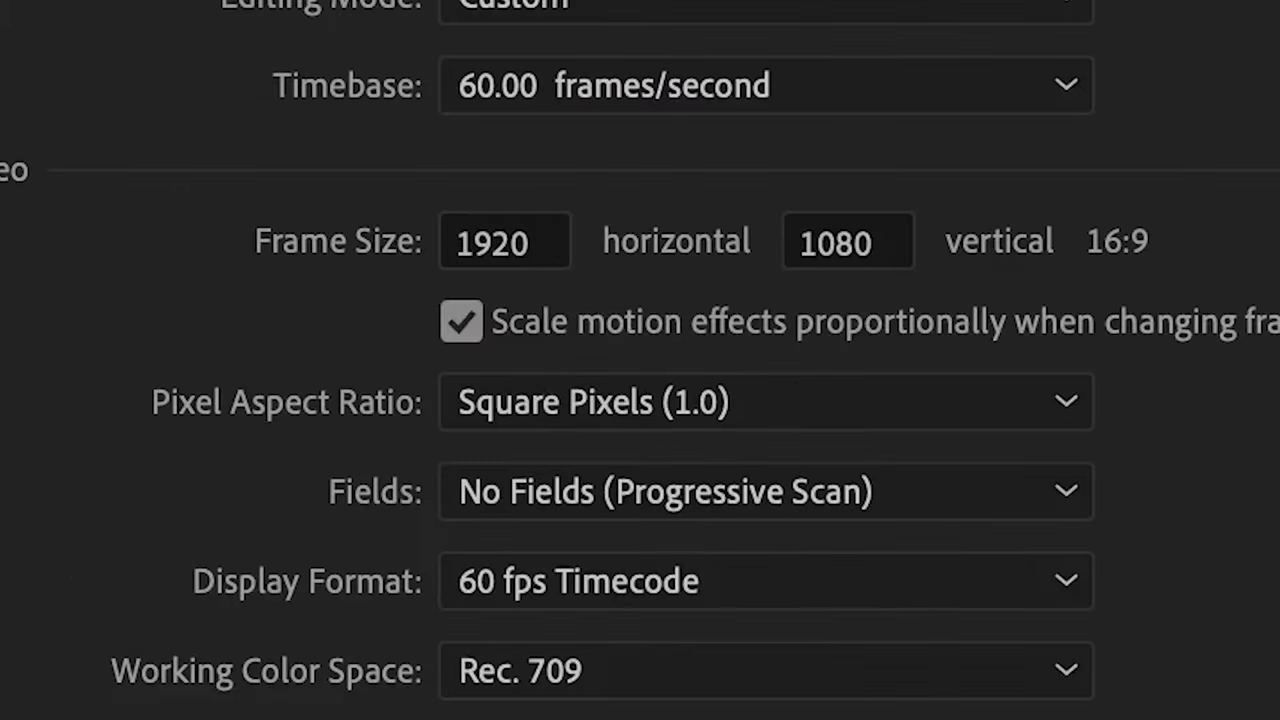
click(504, 240)
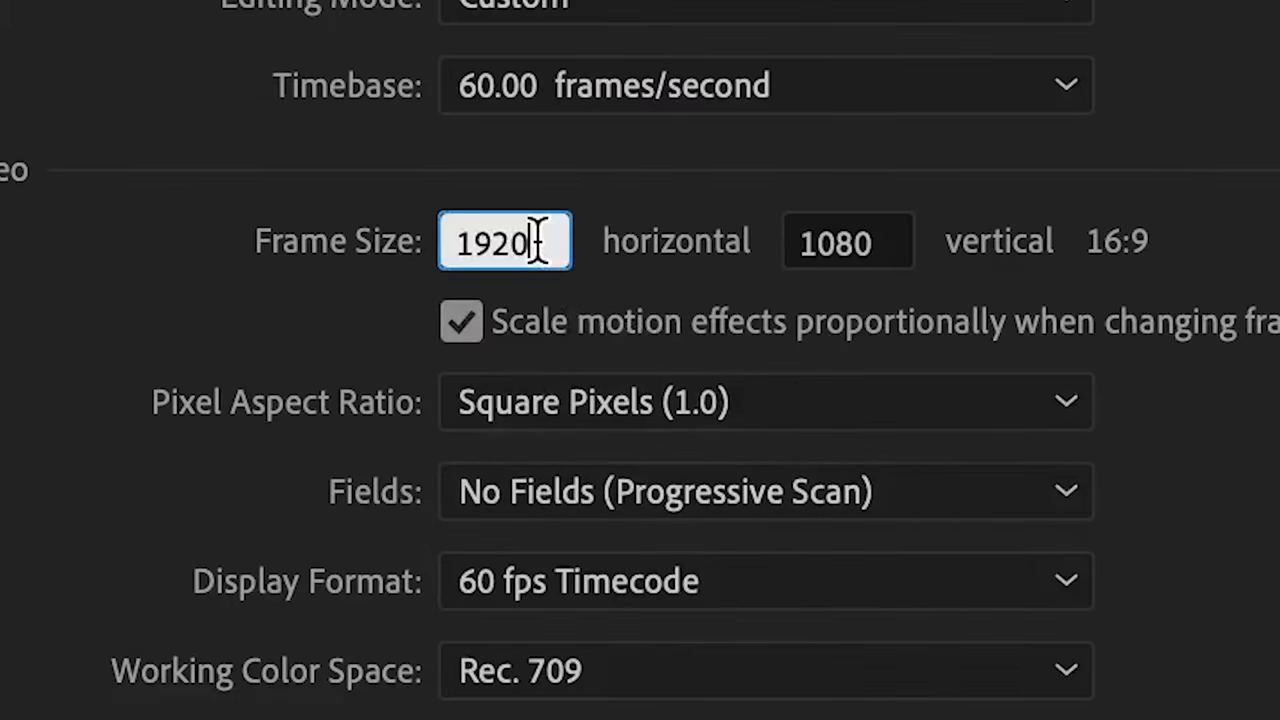
text(1080)
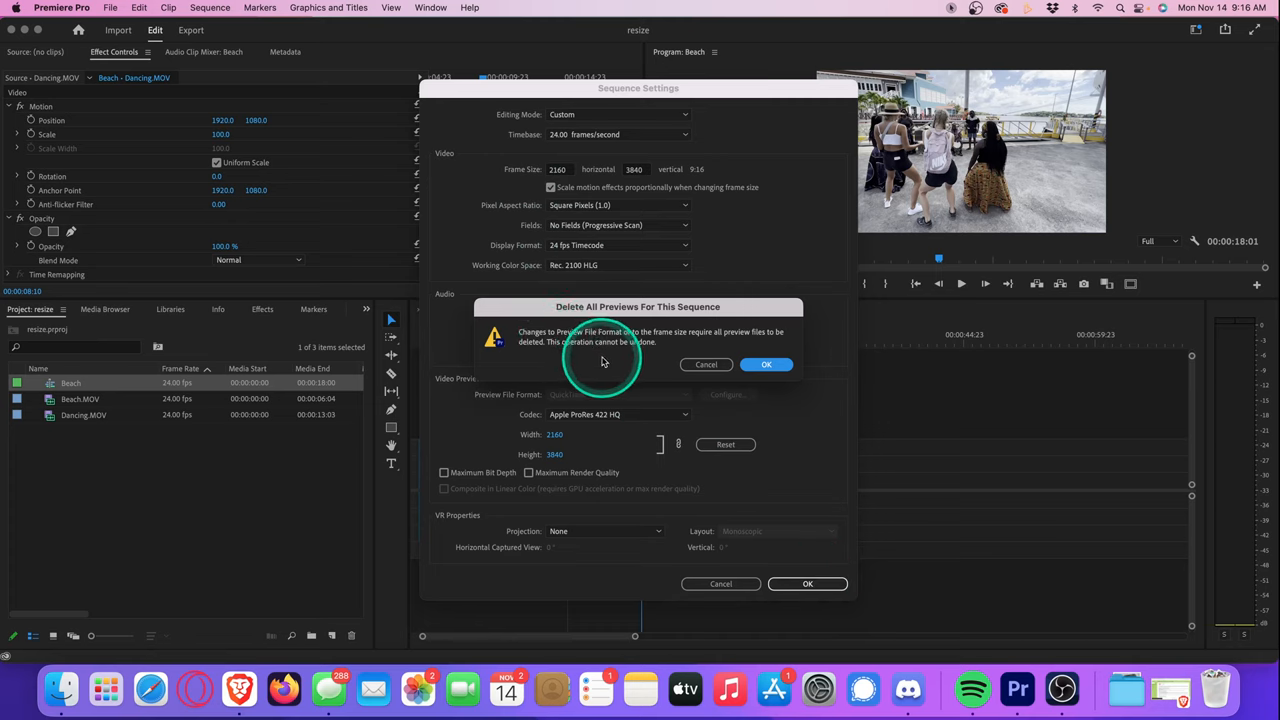
click(766, 364)
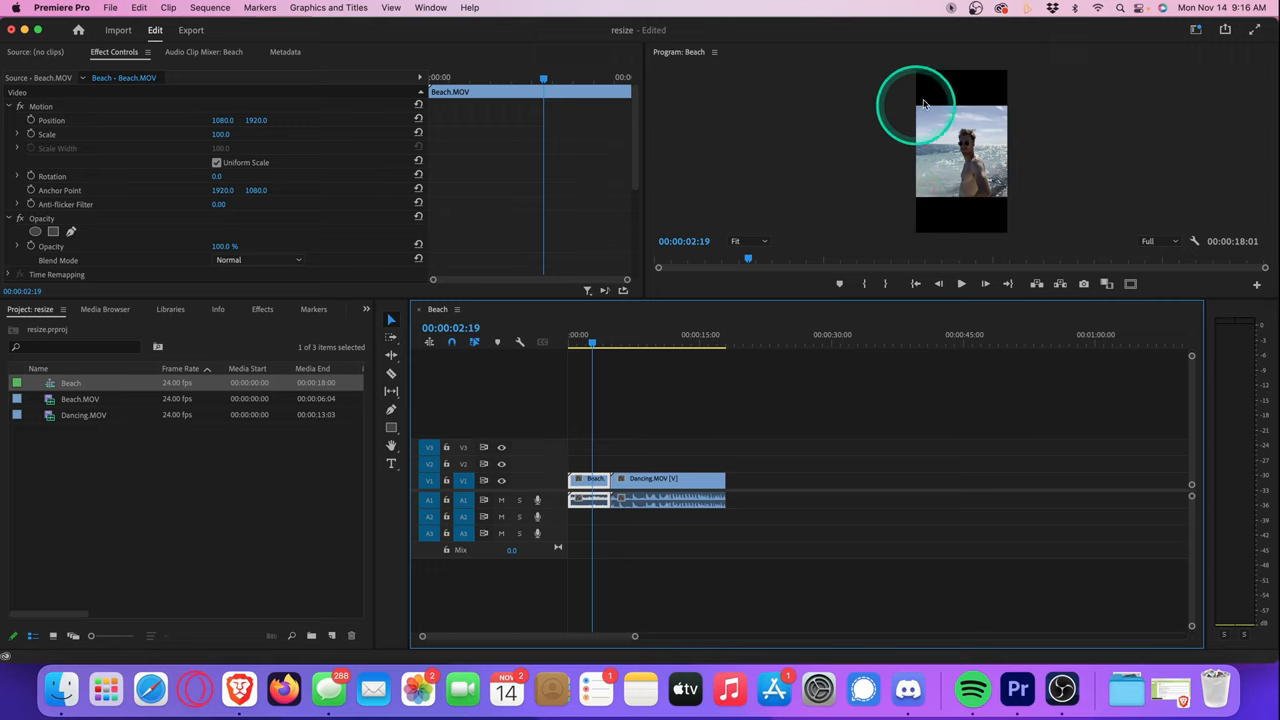
Step: Scale up the Beach and Dancing clips in Effect Controls to fill the vertical frame
click(604, 480)
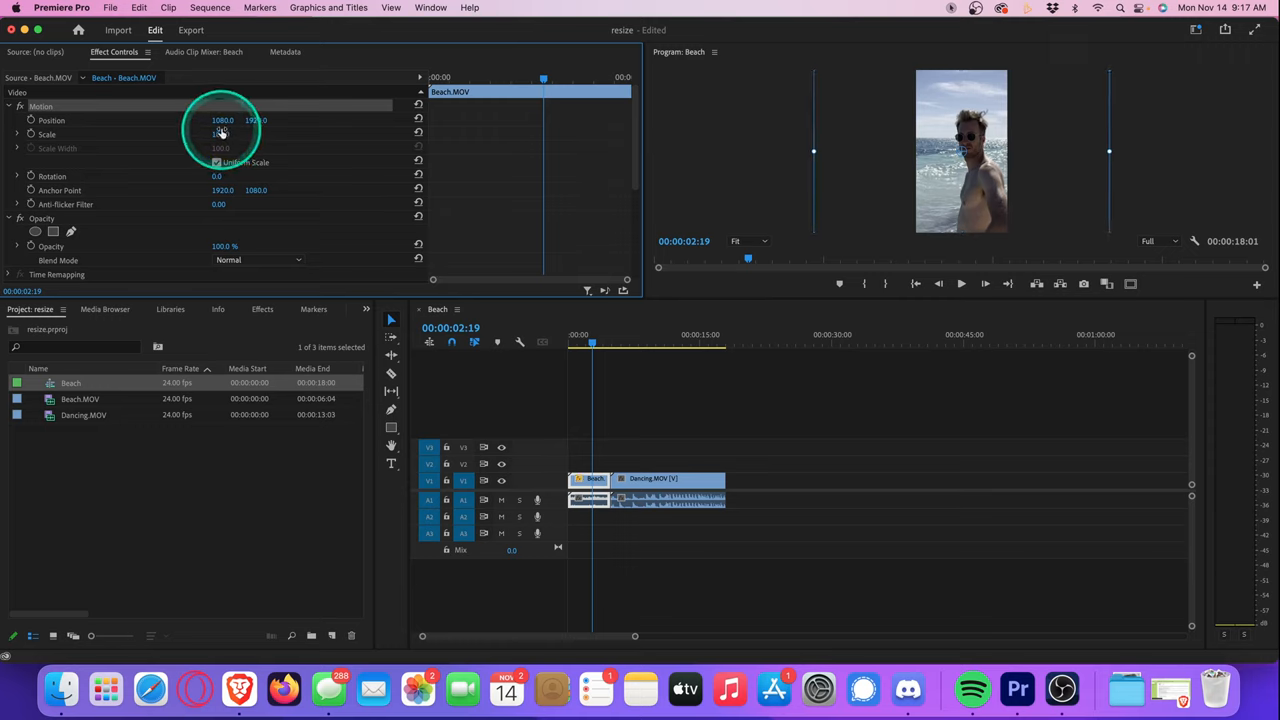
drag(222, 120, 196, 130)
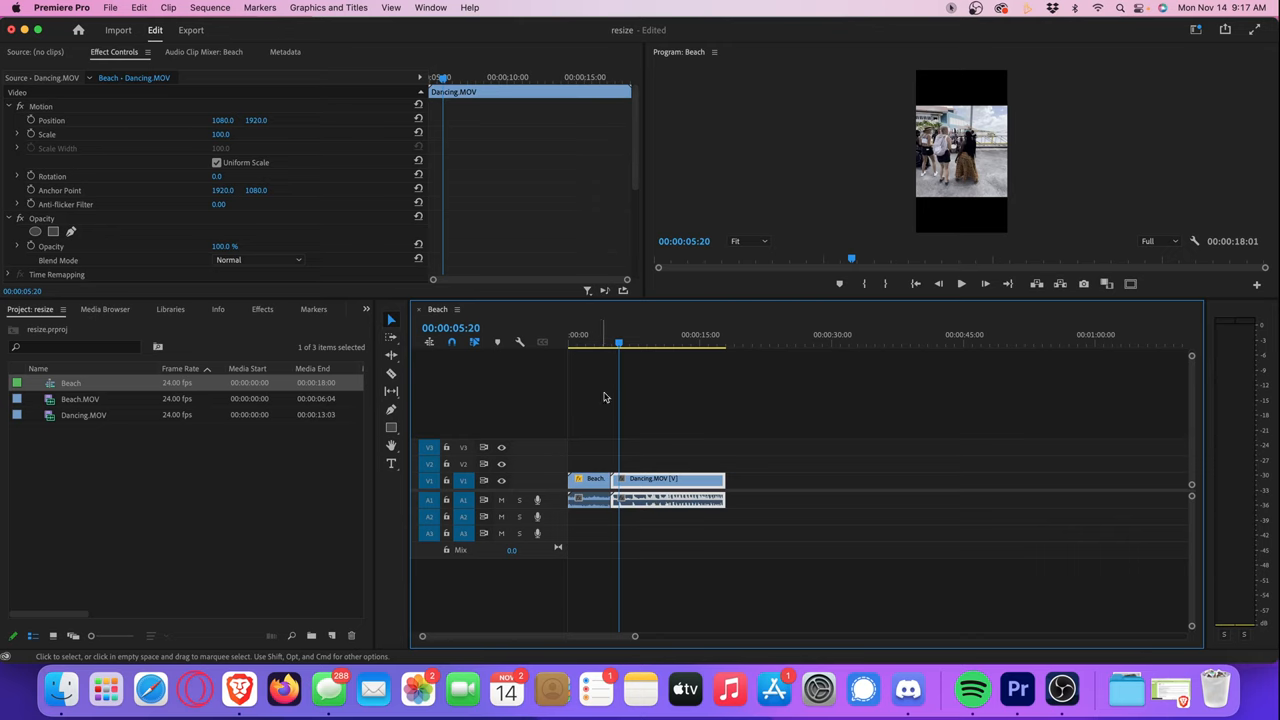
click(624, 460)
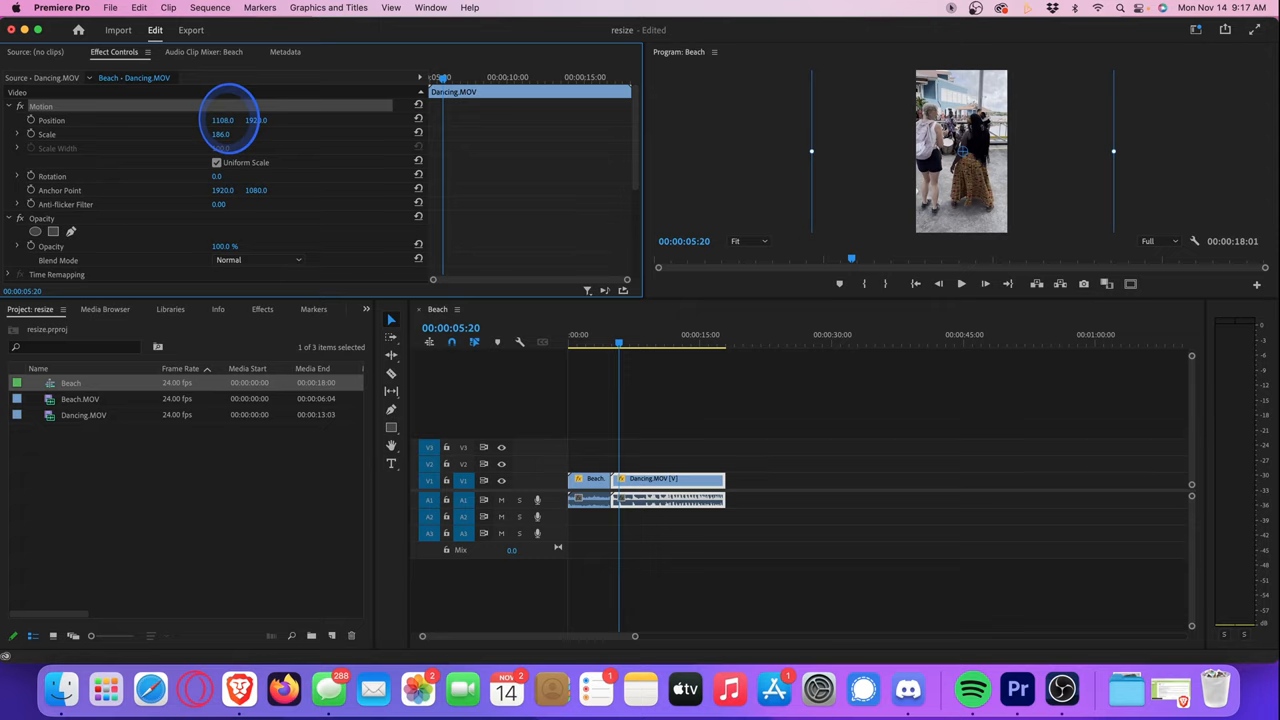
drag(222, 120, 250, 120)
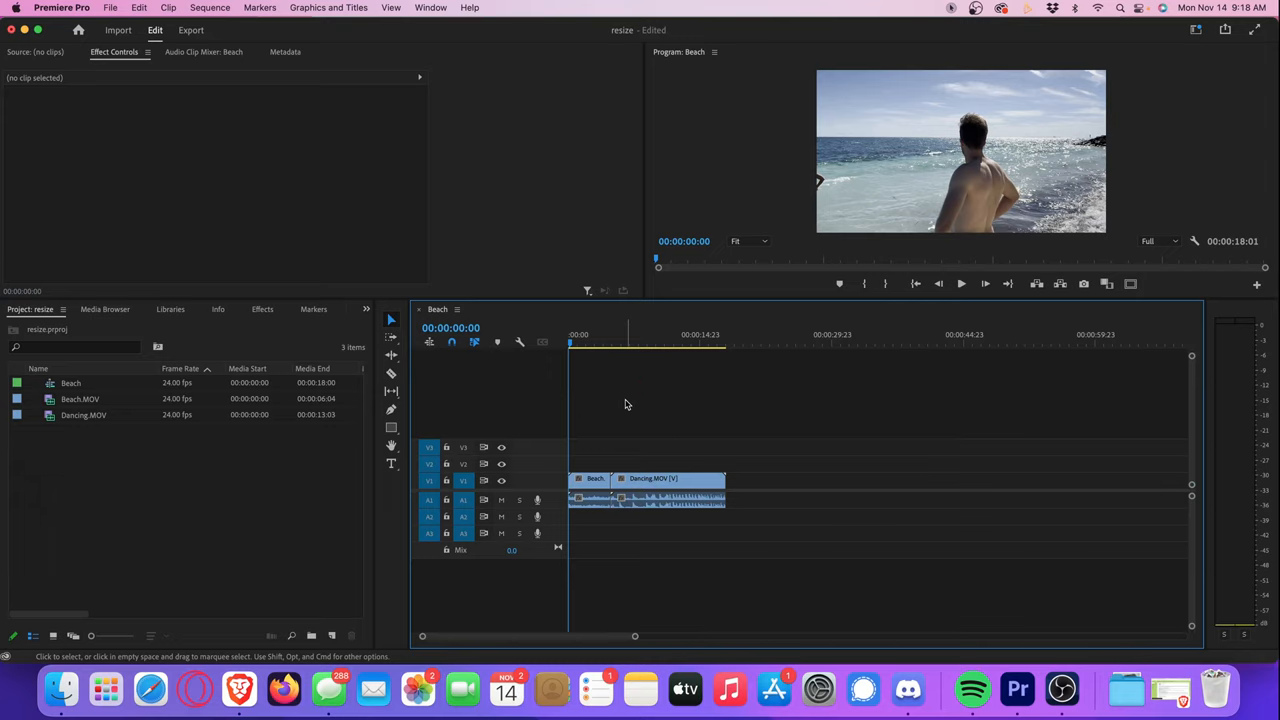
mouse_move(624, 400)
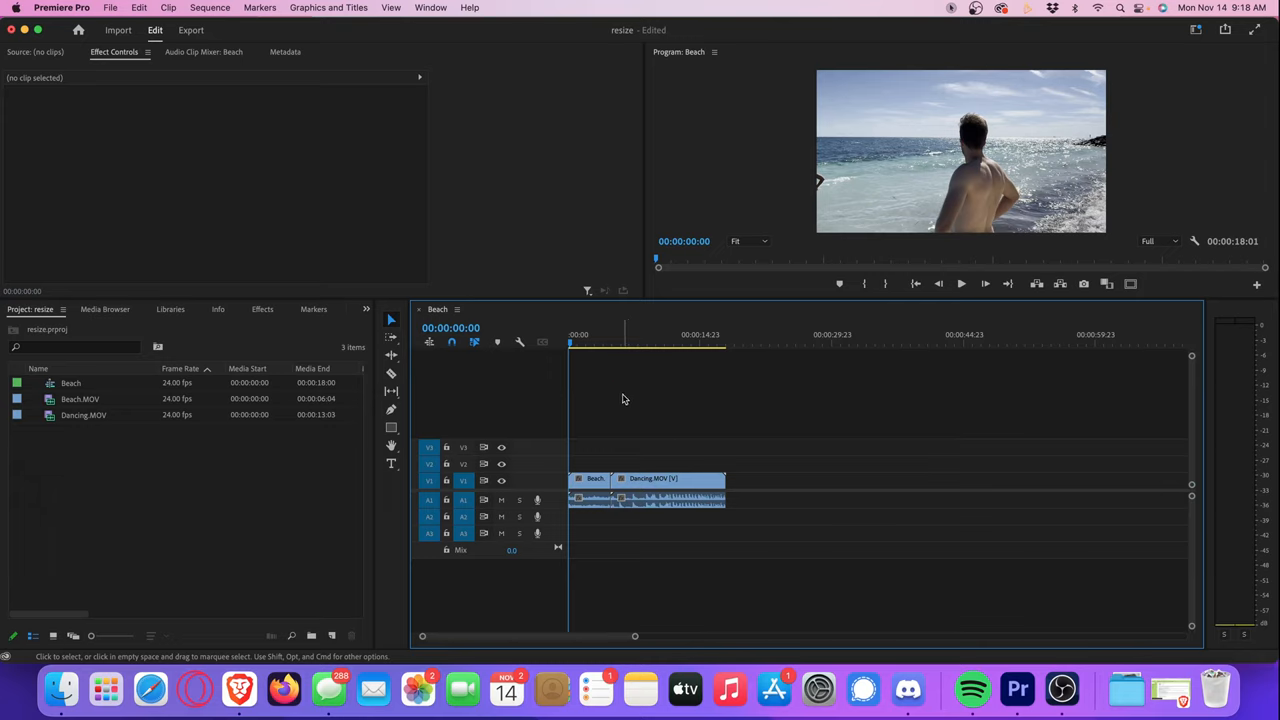
Step: Reapply the 2160 by 3840 frame size to the Beach sequence, accepting preview deletion
right_click(70, 384)
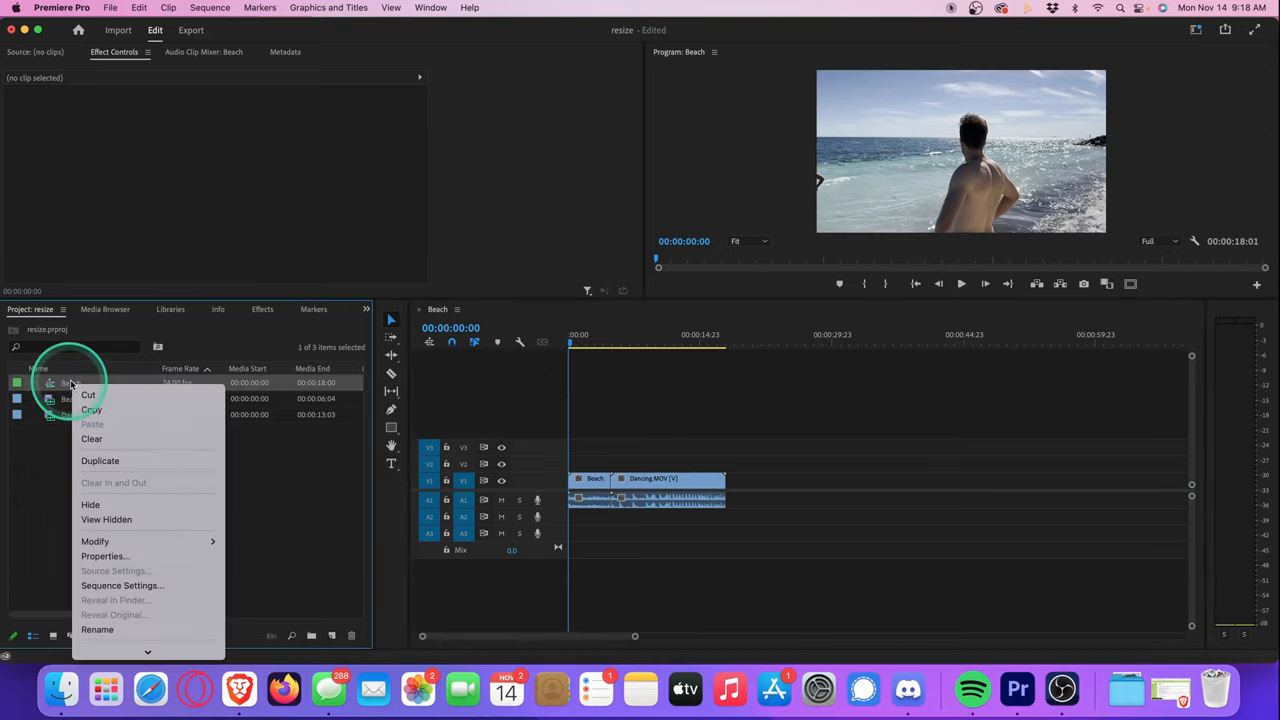
click(120, 584)
text(3840)
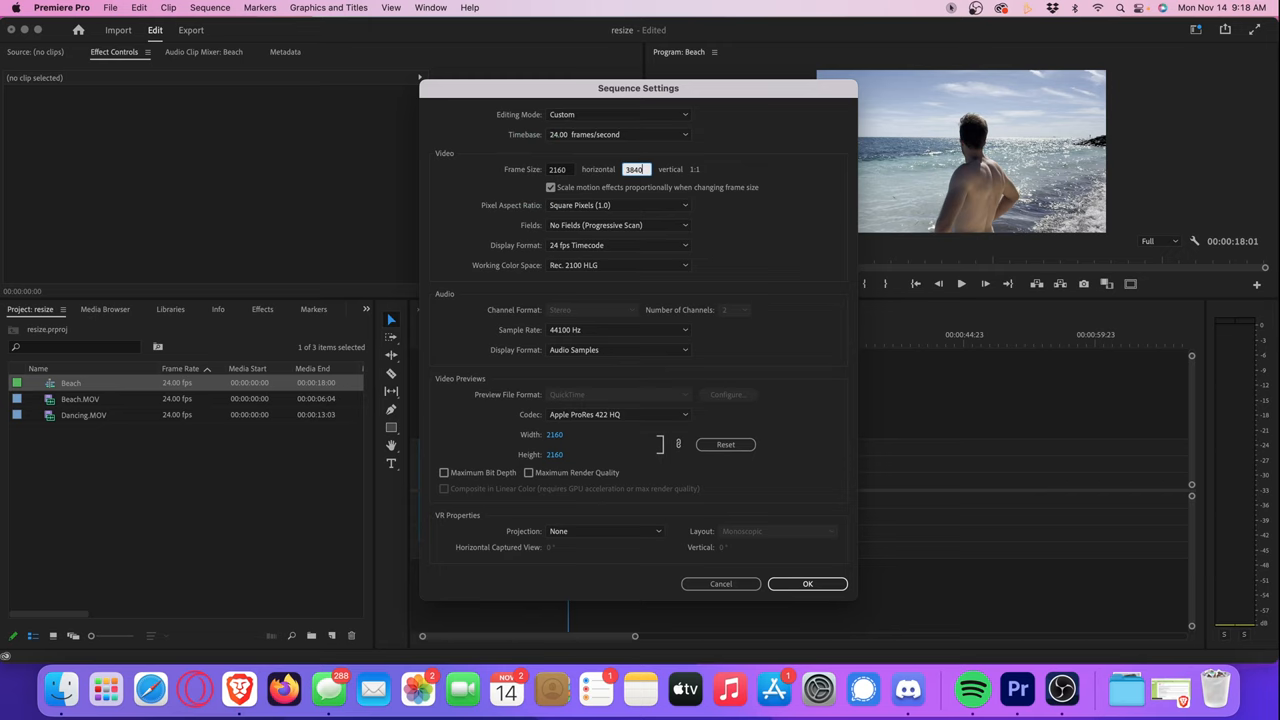
click(808, 584)
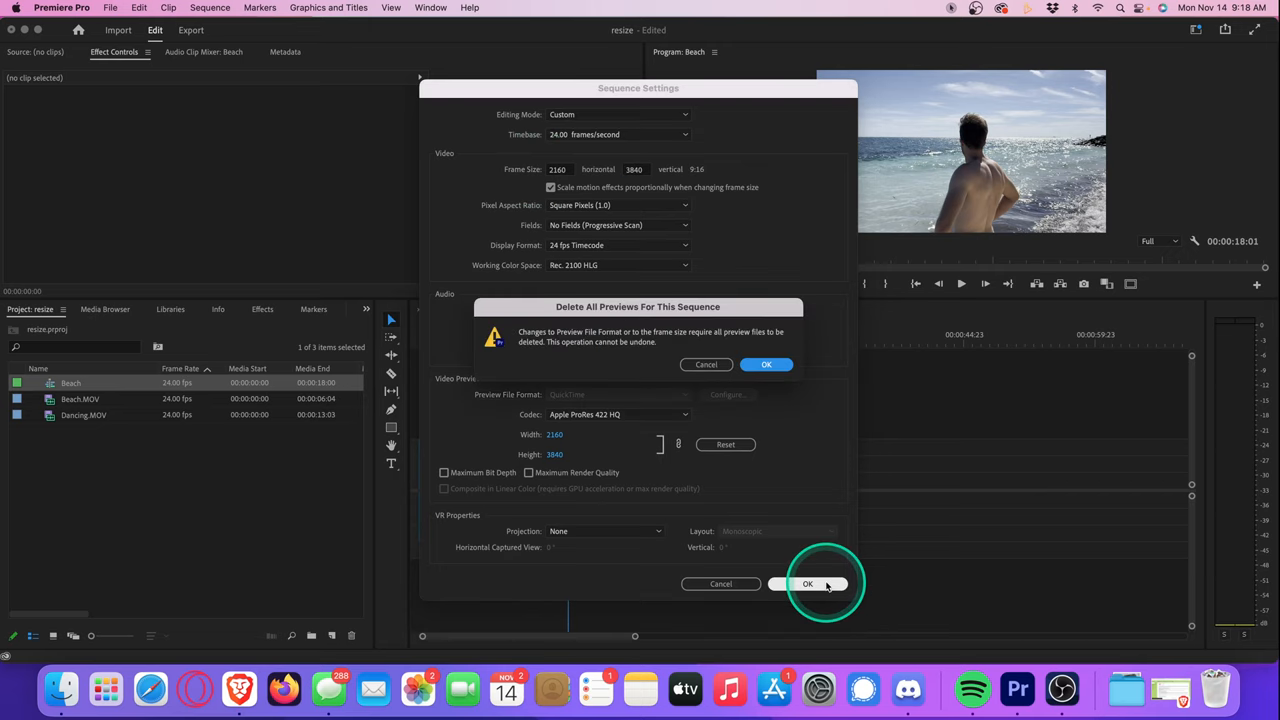
click(766, 364)
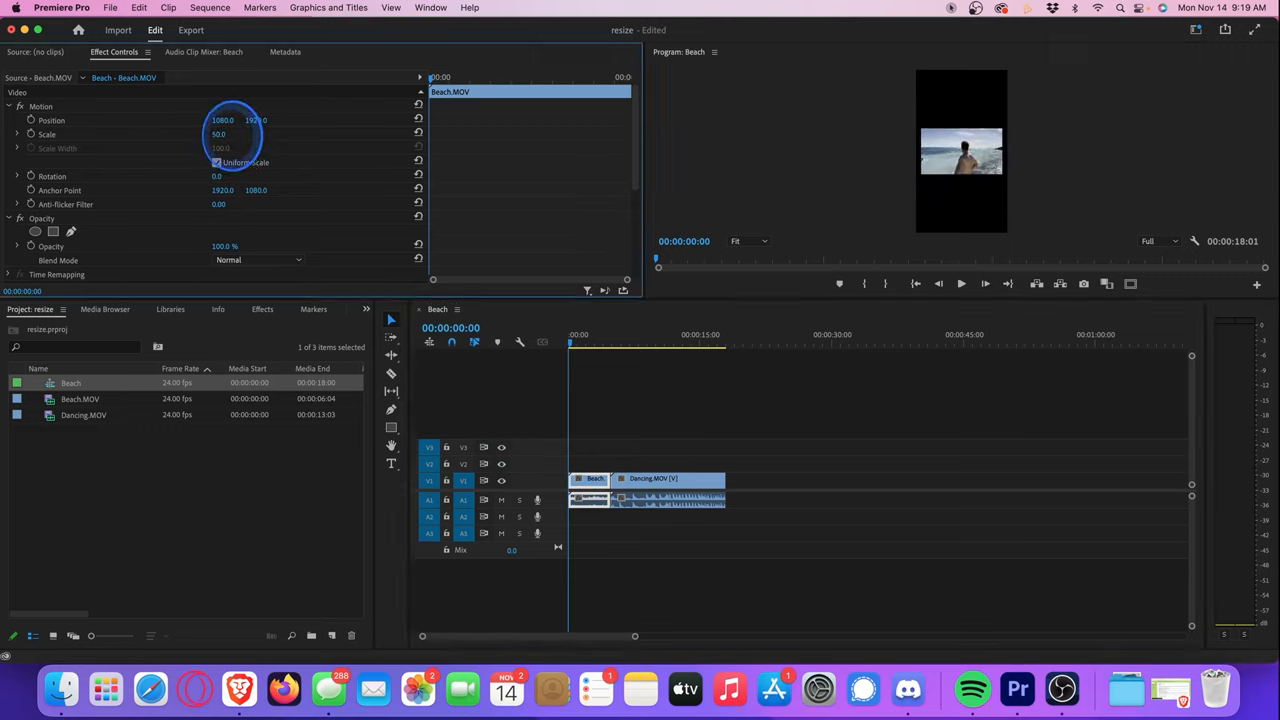
Step: Shrink the original Beach clip's scale so it fits within the vertical frame
click(218, 134)
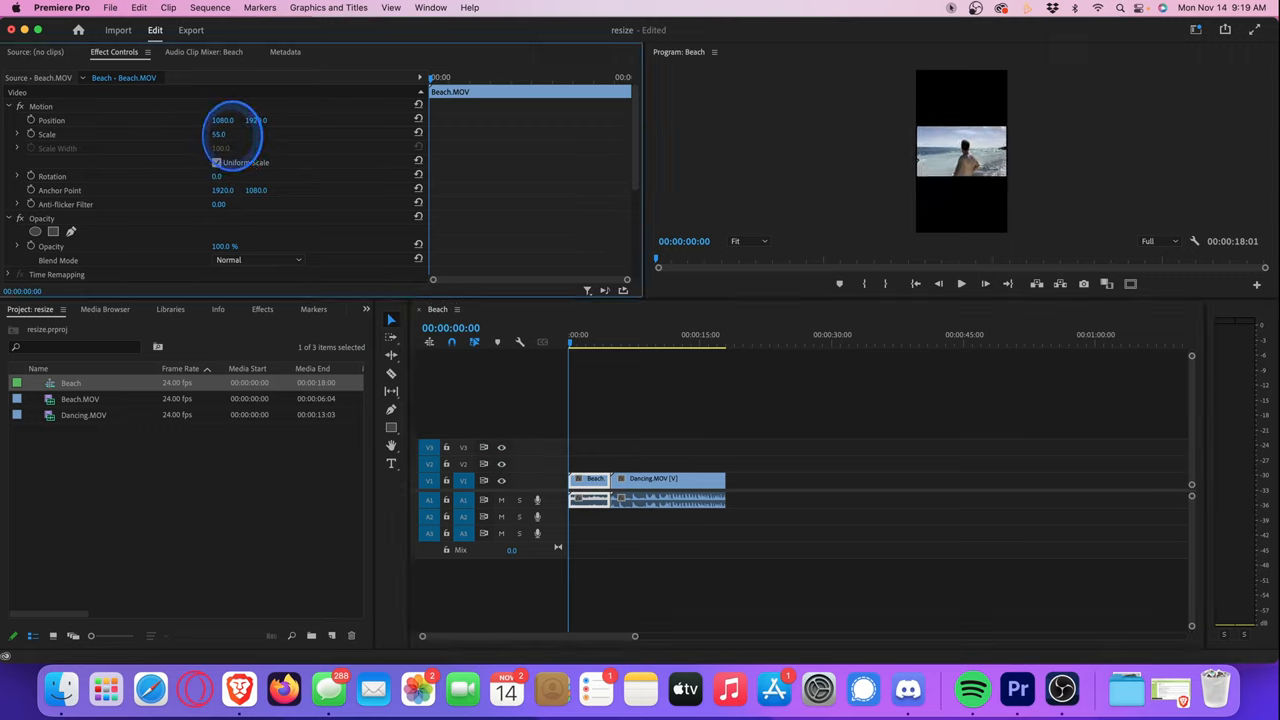
drag(218, 132, 230, 132)
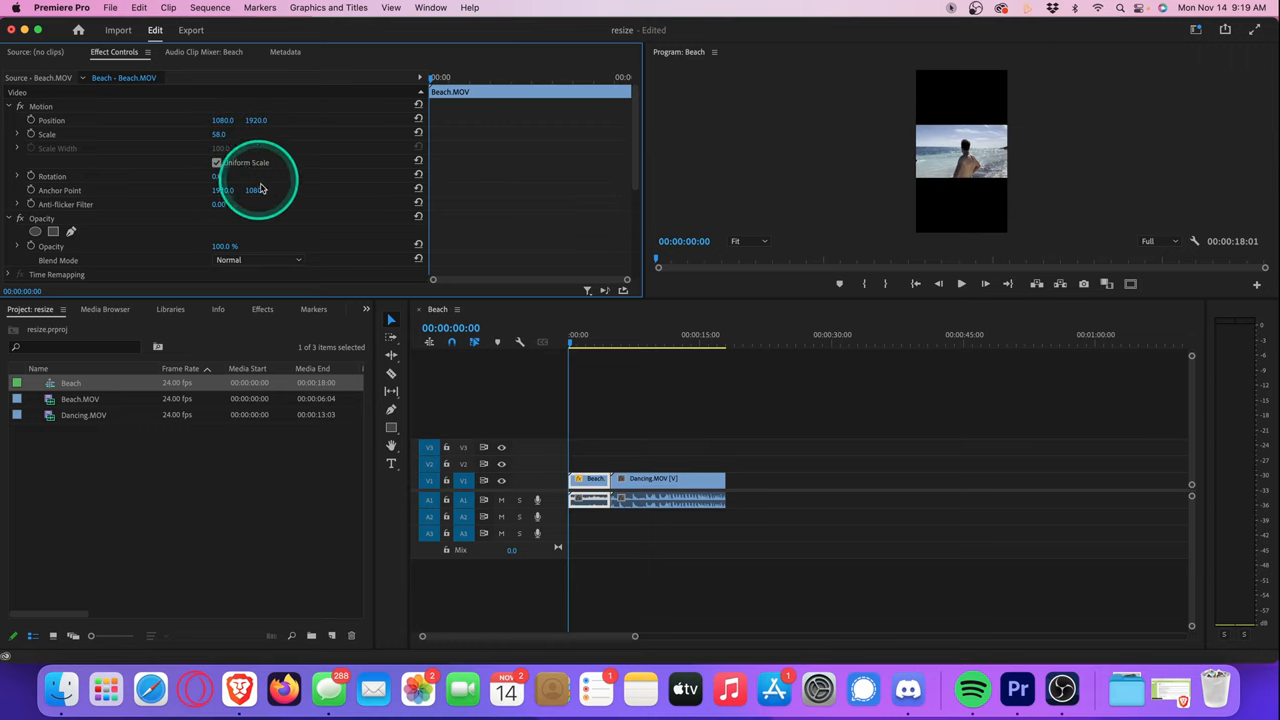
click(588, 490)
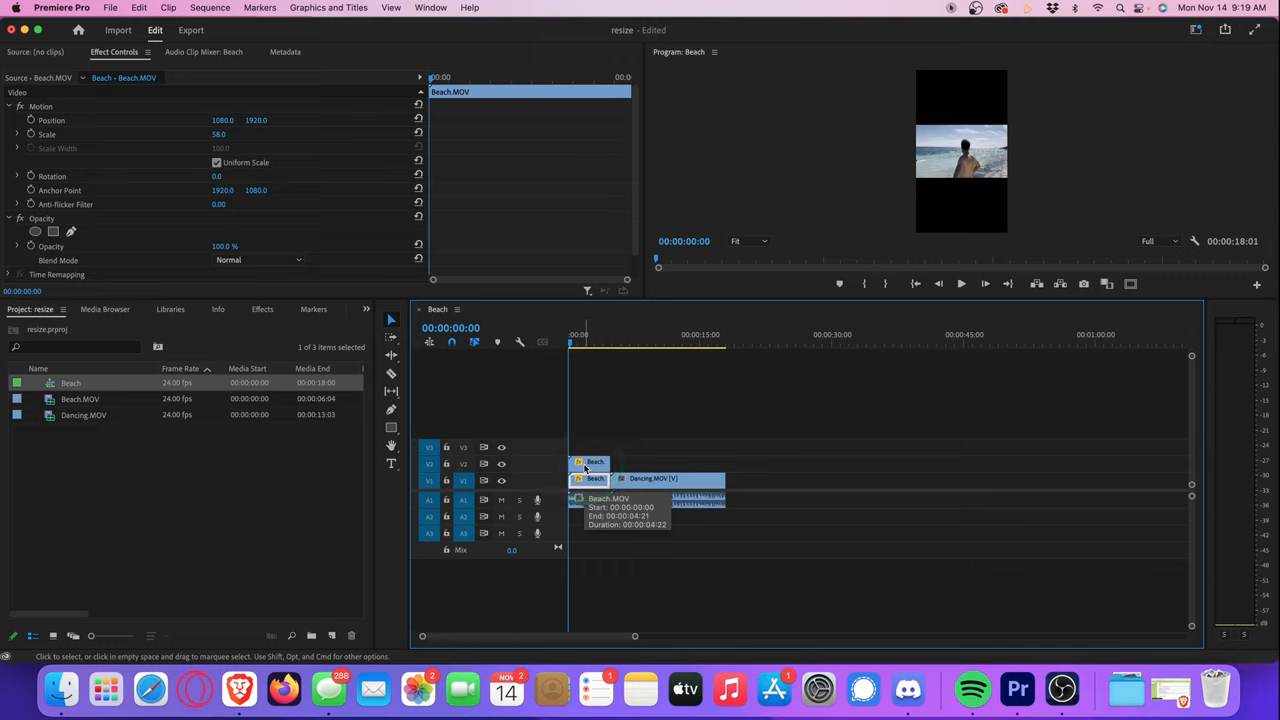
Step: Scale the duplicate Beach clip on the upper track to 117.0 so it fills the frame
click(588, 470)
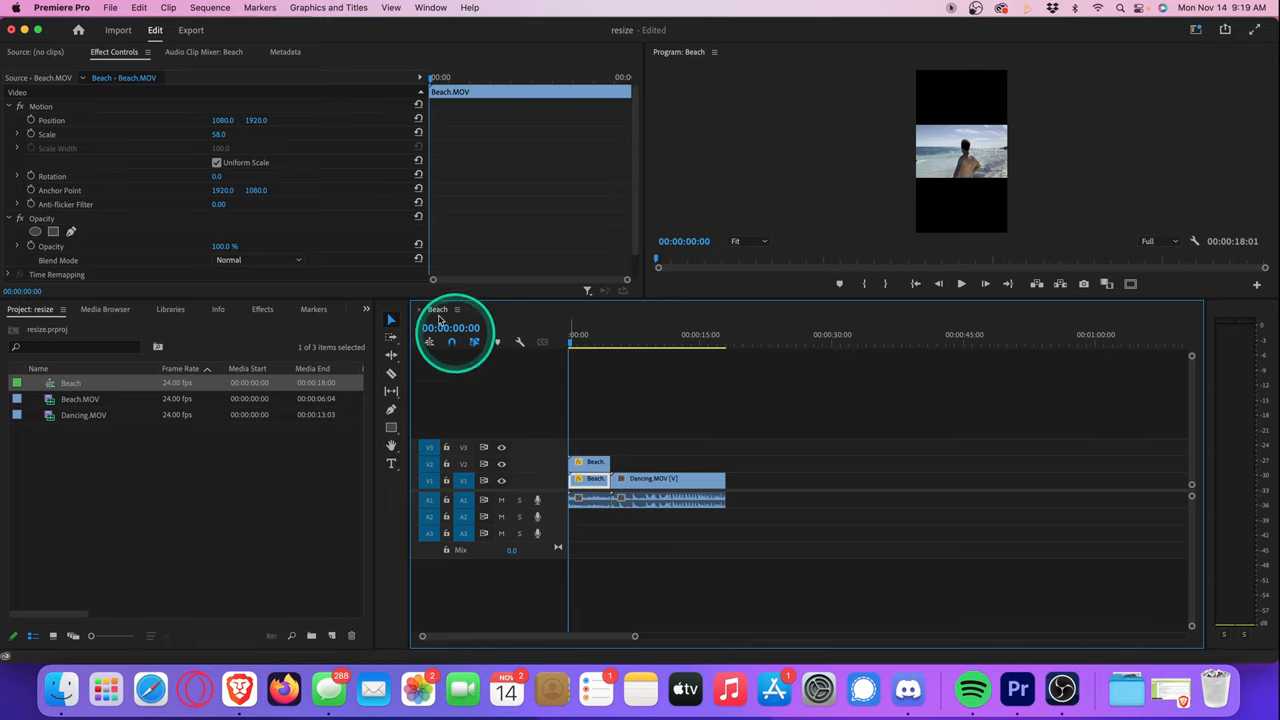
text(117.0)
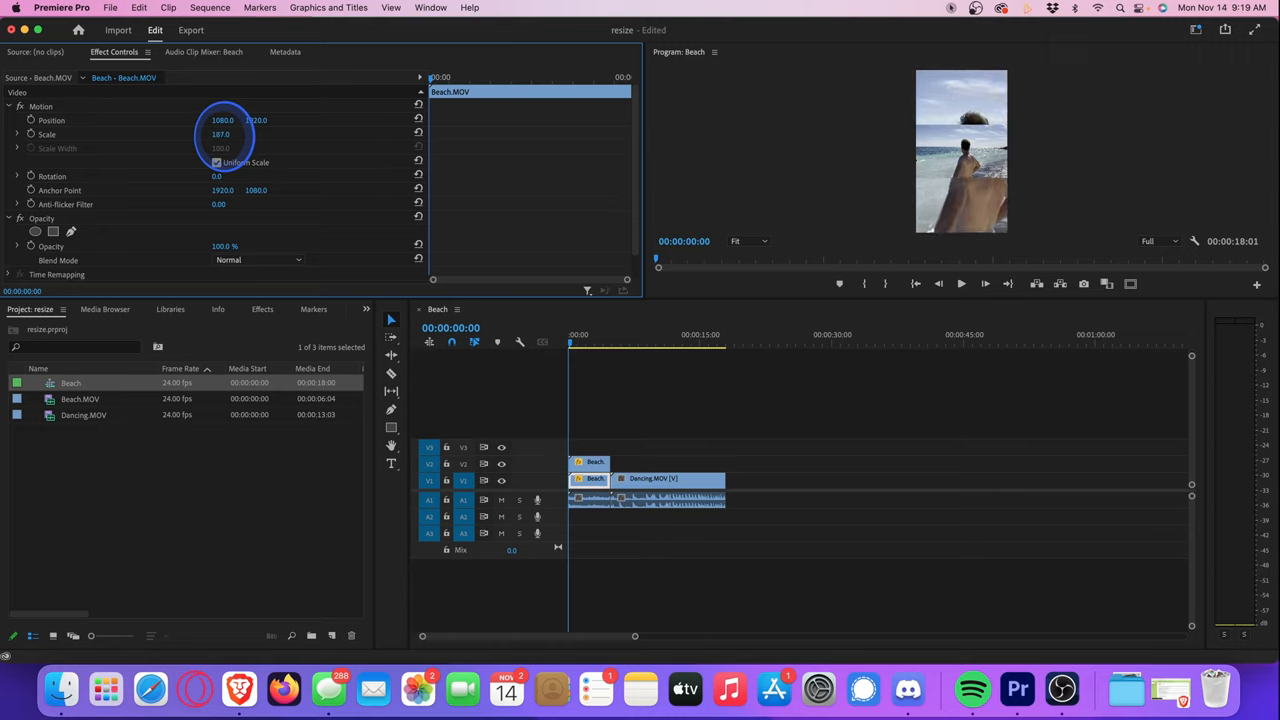
drag(220, 134, 220, 100)
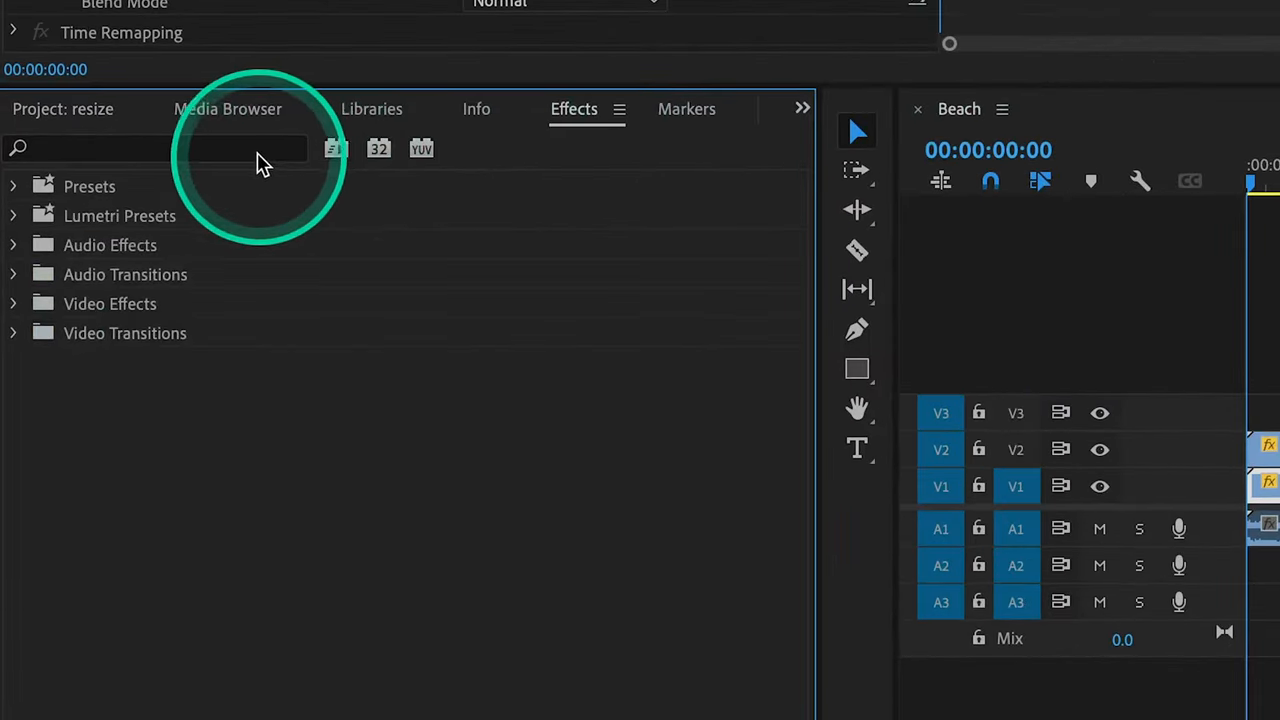
Step: Apply Gaussian Blur to the enlarged Beach clip and raise its Blurriness for a soft backdrop
text(gauss)
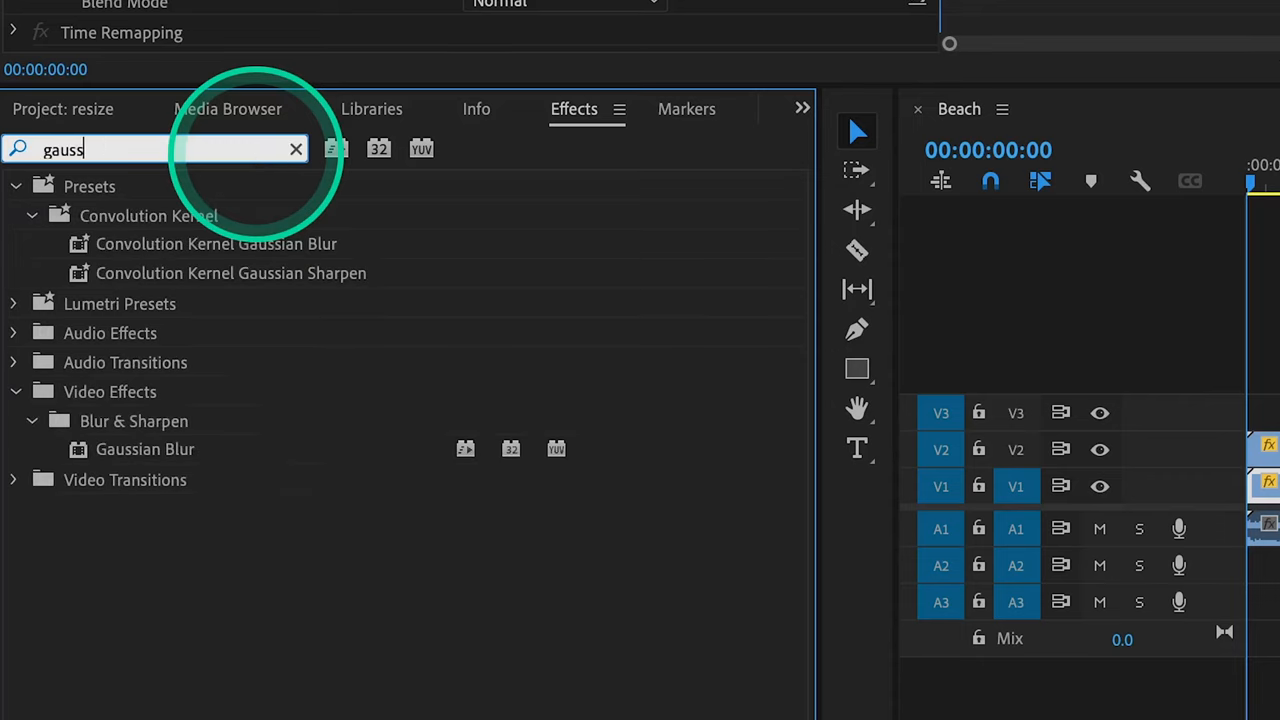
text(i)
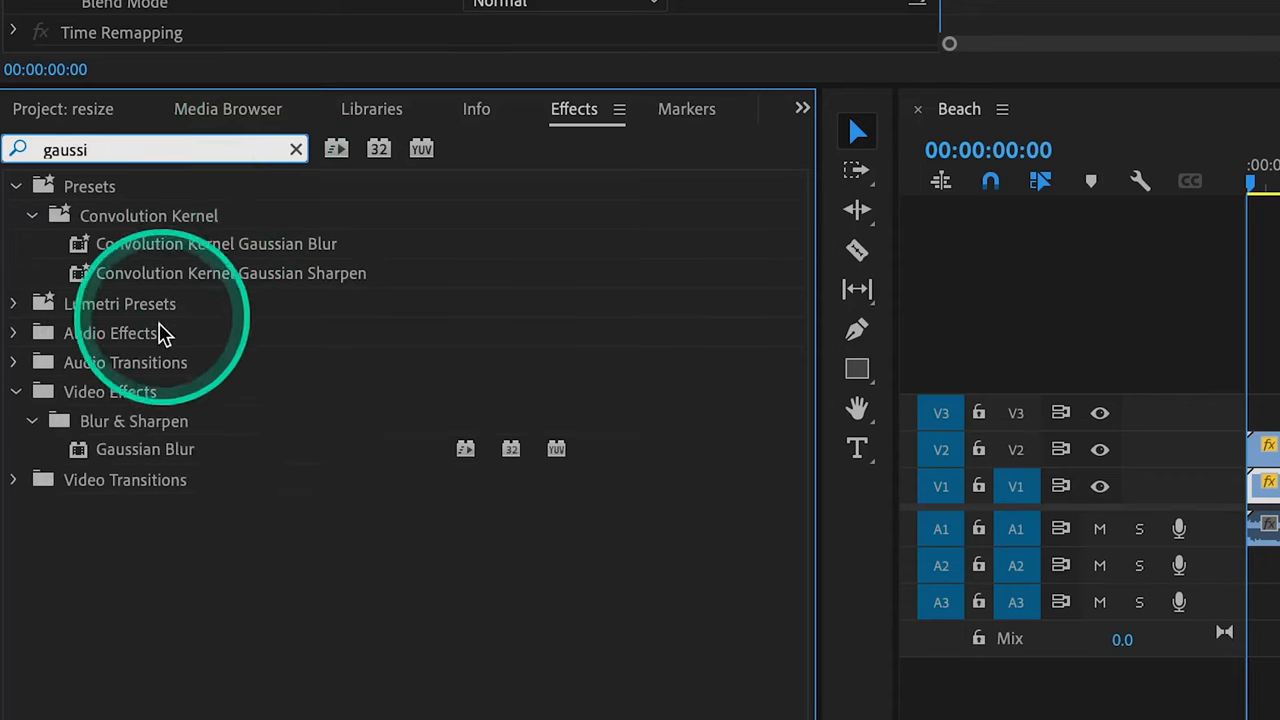
click(144, 448)
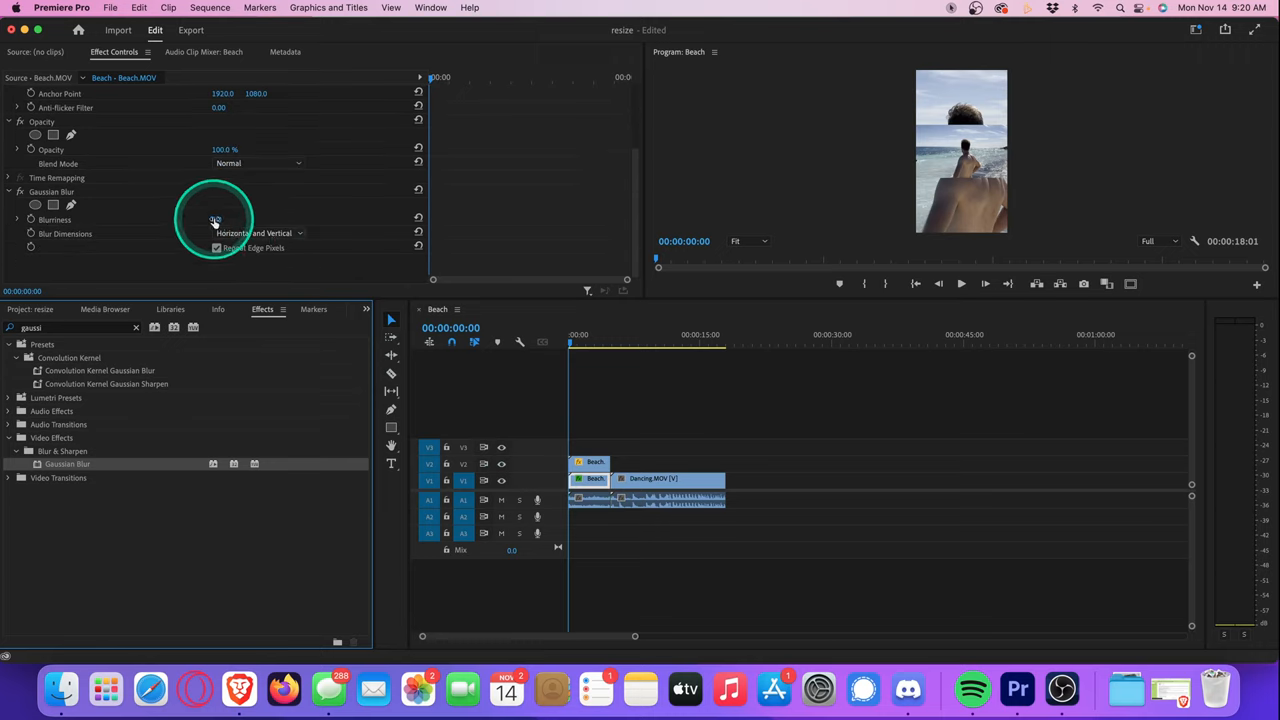
drag(216, 218, 224, 218)
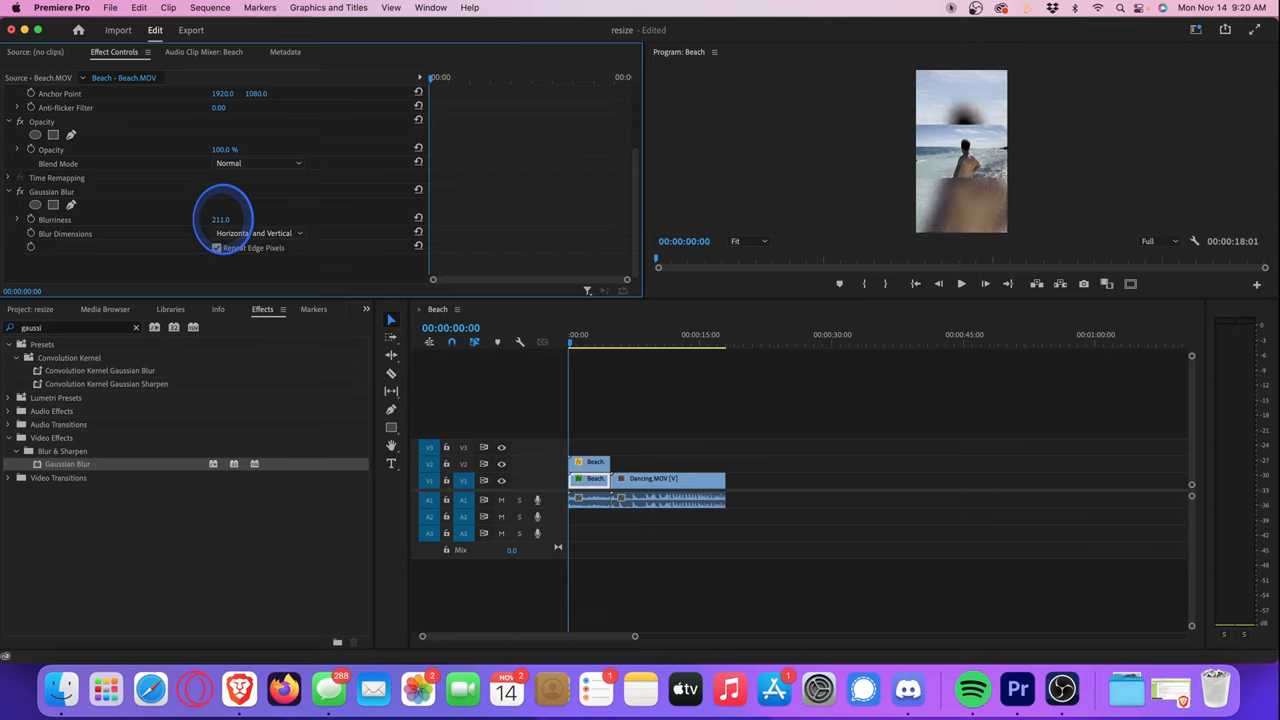
drag(230, 218, 216, 218)
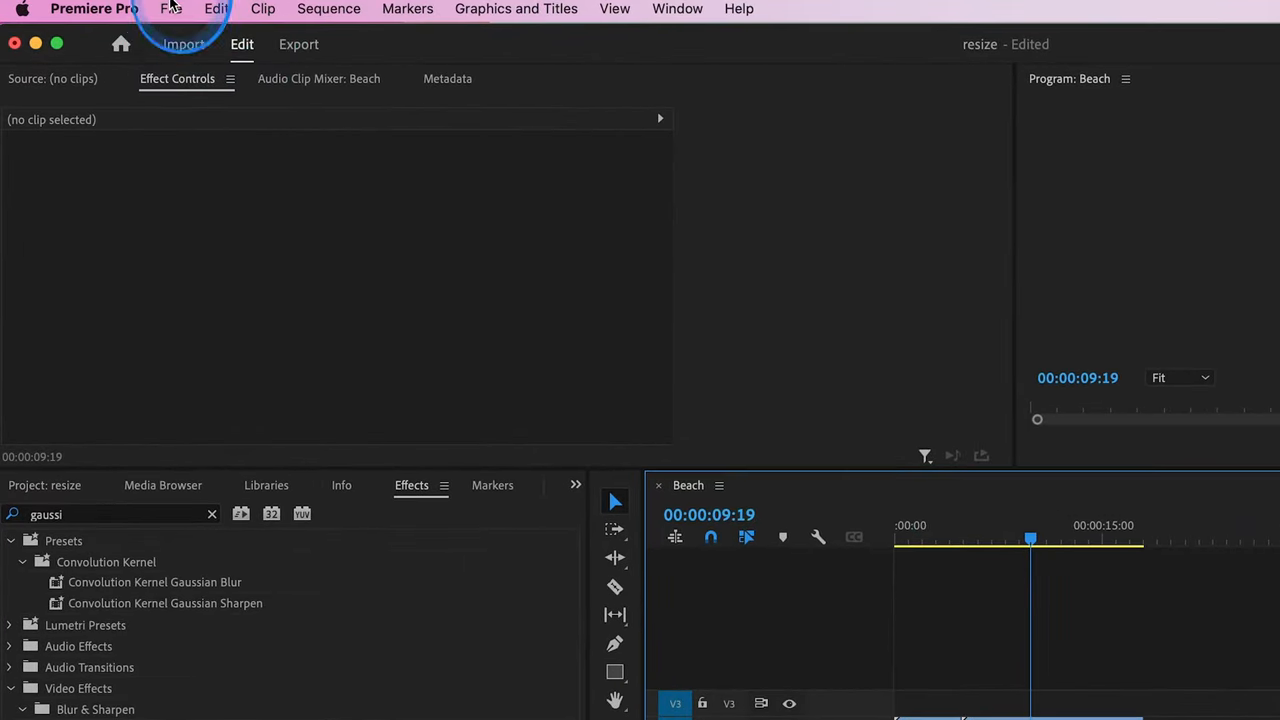
Step: Export the sequence via File > Export > Media with Match Source, starting the MP4 encode
click(172, 8)
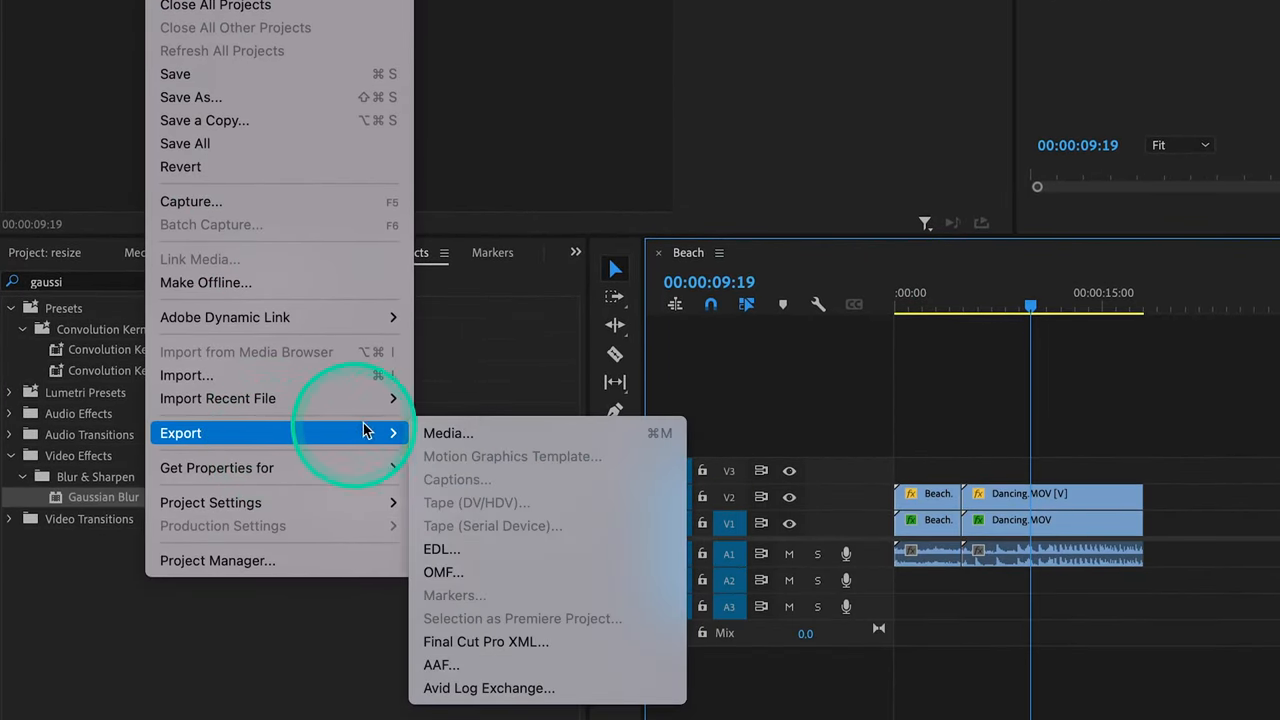
click(448, 432)
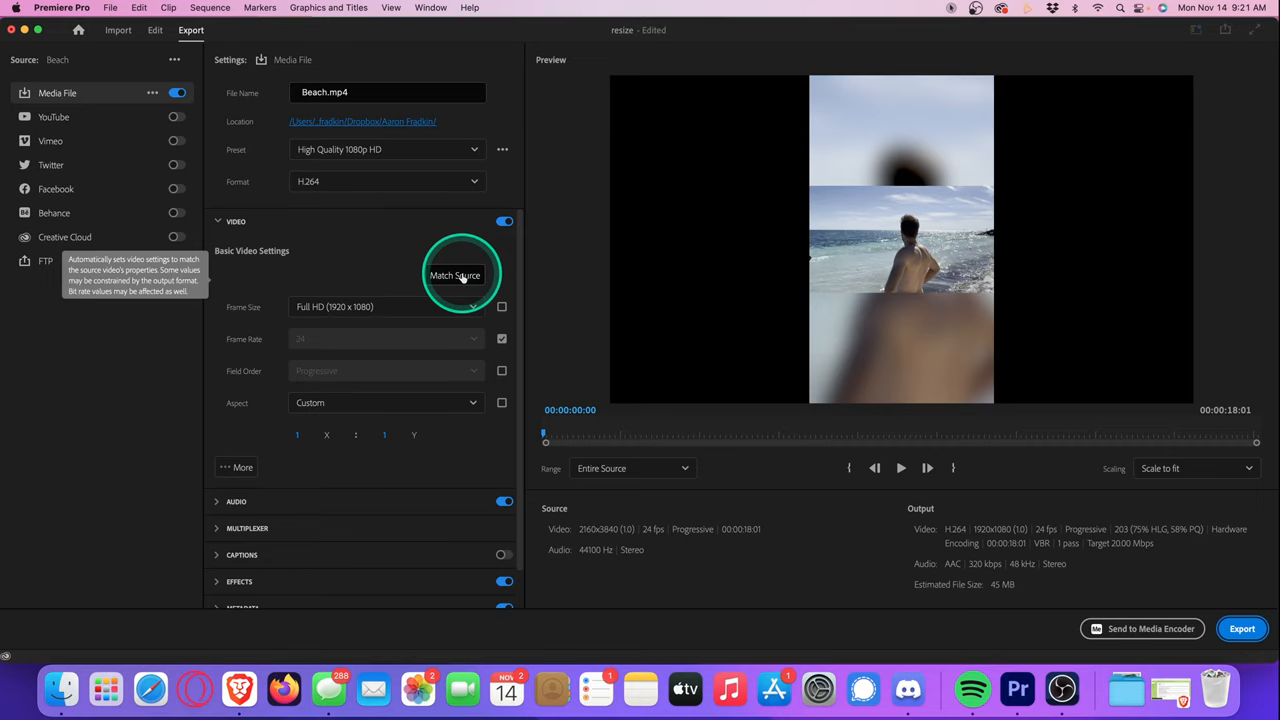
click(456, 276)
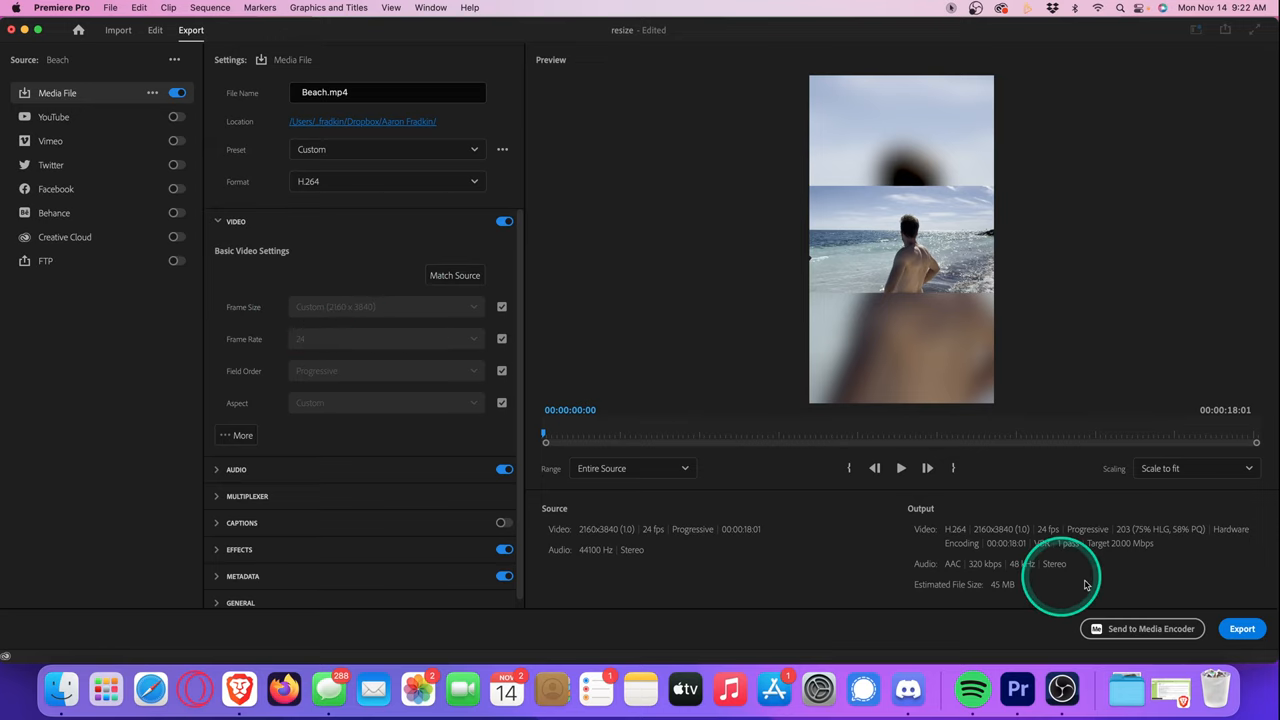
click(1242, 628)
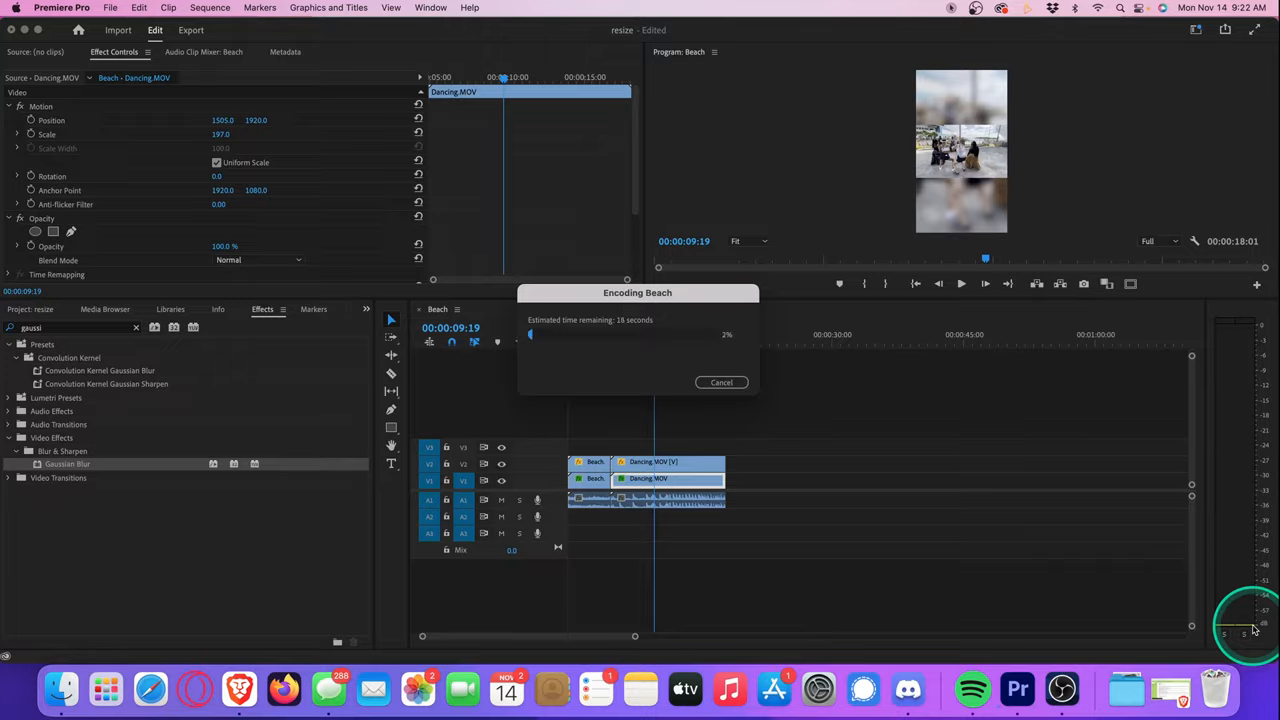